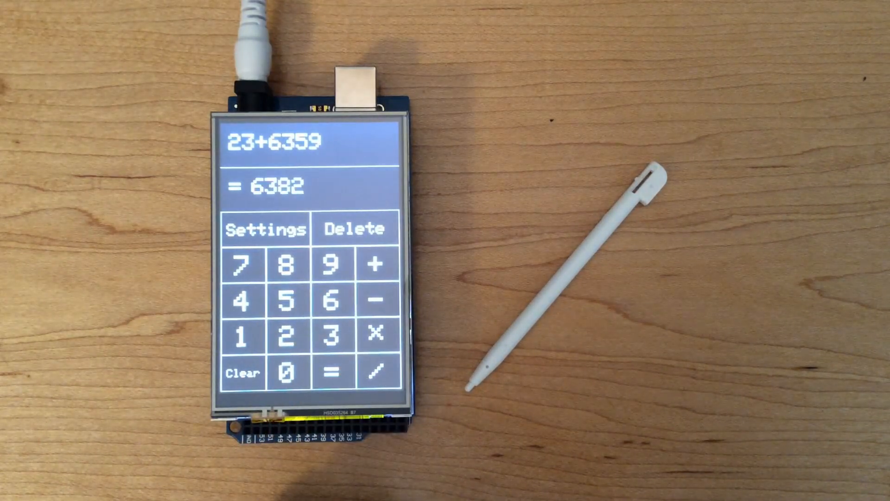
# Step: Highlight the library #include lines and LCD pin #defines on lines 1–10
pyautogui.click(242, 372)
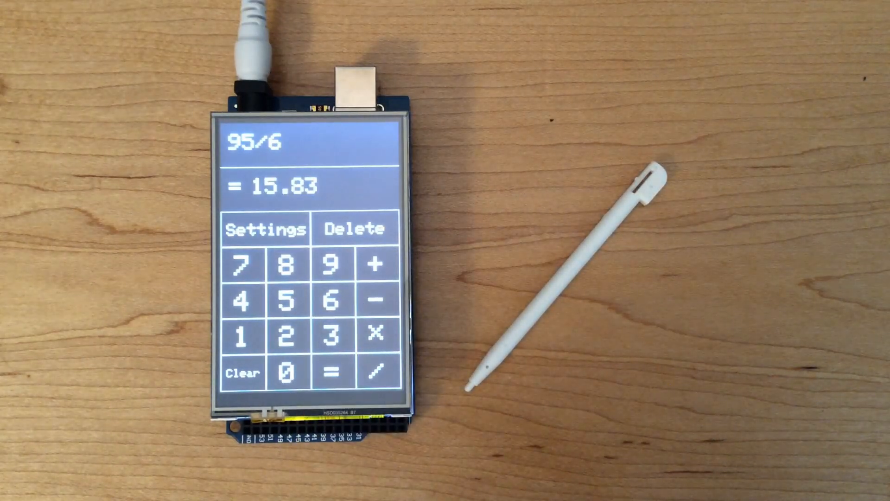
pyautogui.click(265, 229)
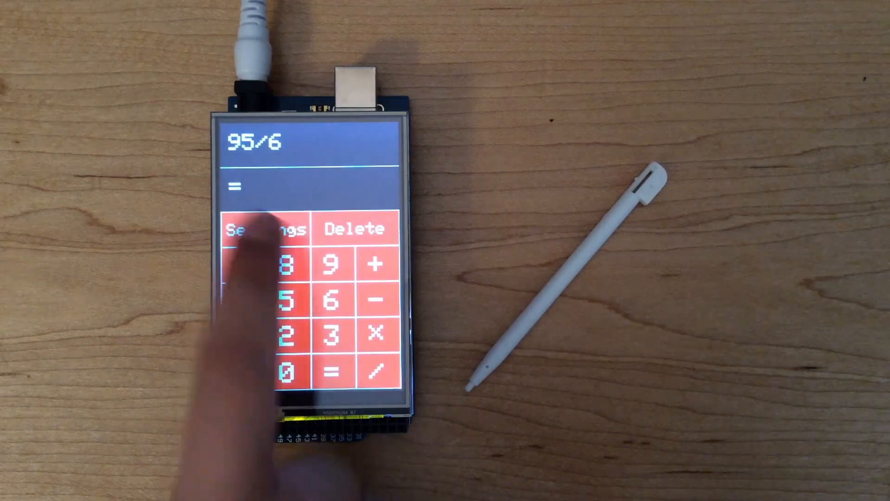
pyautogui.click(263, 228)
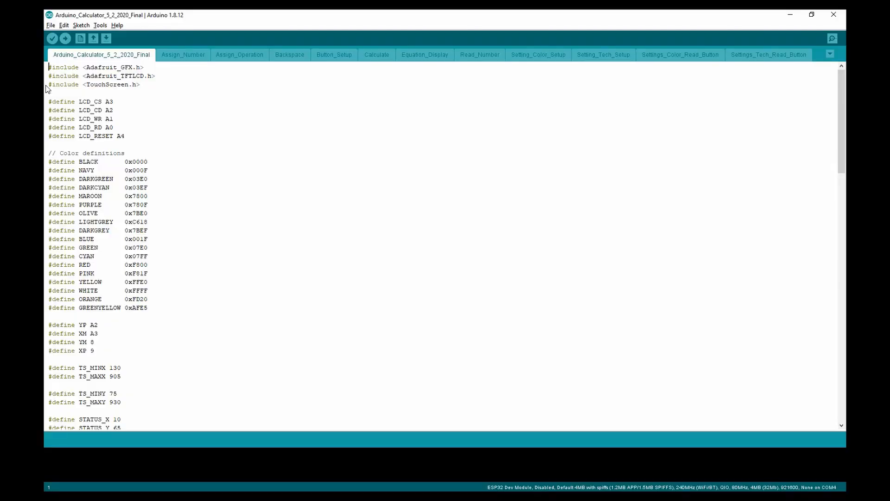
pyautogui.moveTo(48, 83)
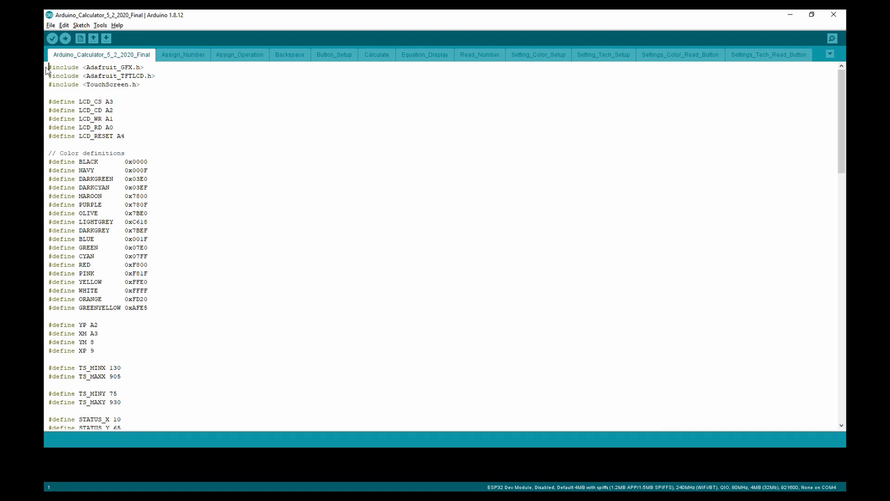
pyautogui.moveTo(48, 67); pyautogui.dragTo(154, 88)
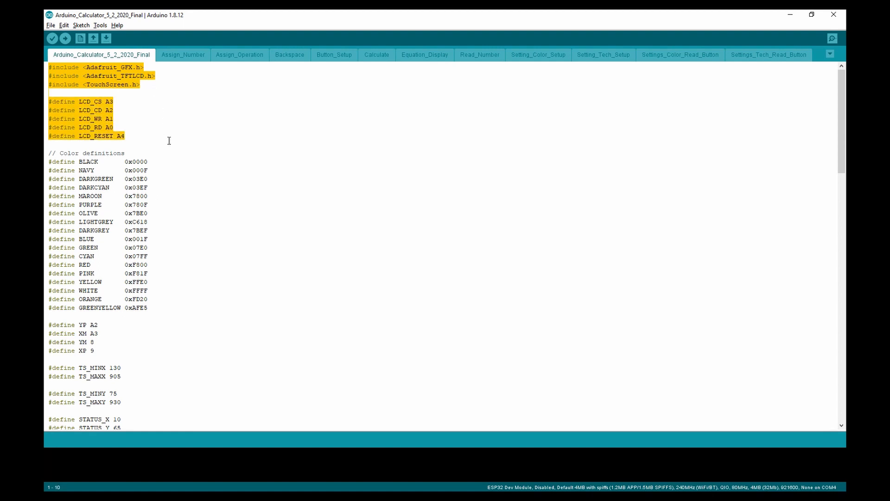
# Step: Scroll to the globals and highlight the four number string declarations
pyautogui.scroll(-3)
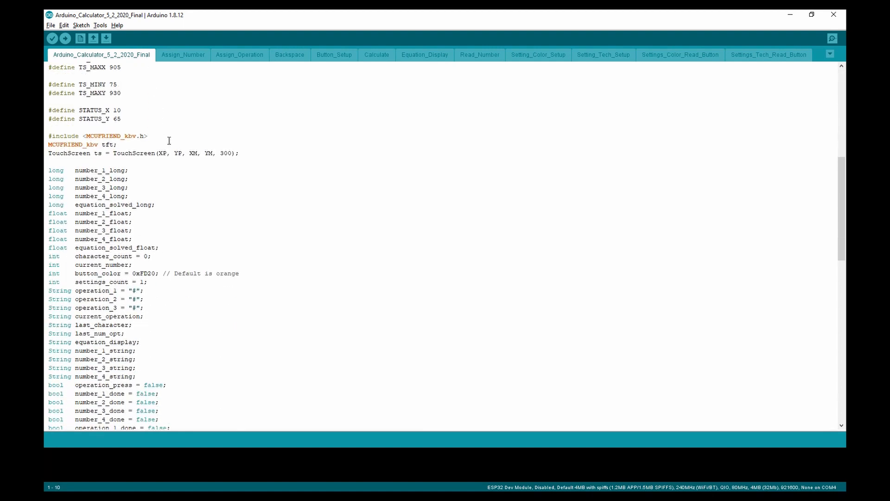
pyautogui.scroll(-3)
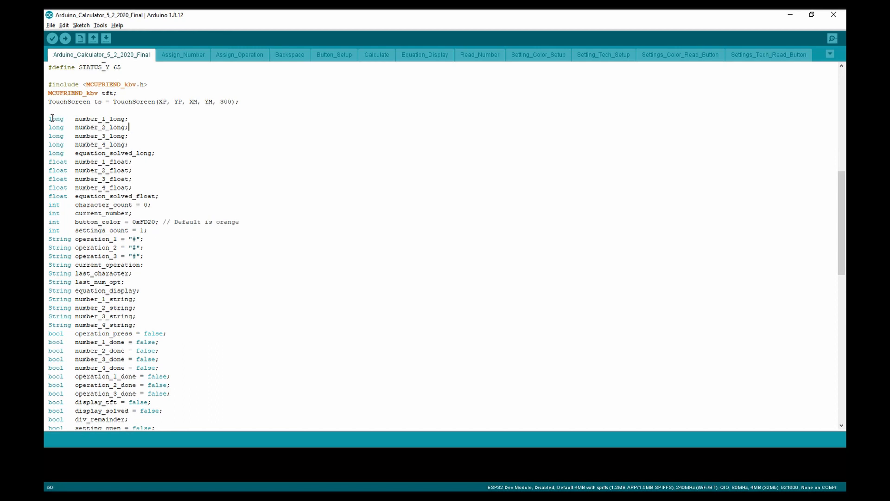
pyautogui.moveTo(50, 119); pyautogui.dragTo(129, 146)
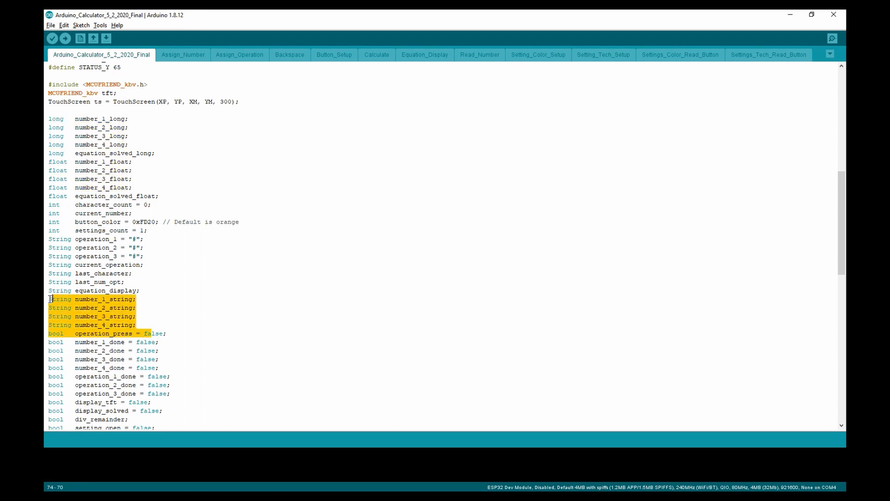
pyautogui.click(140, 127)
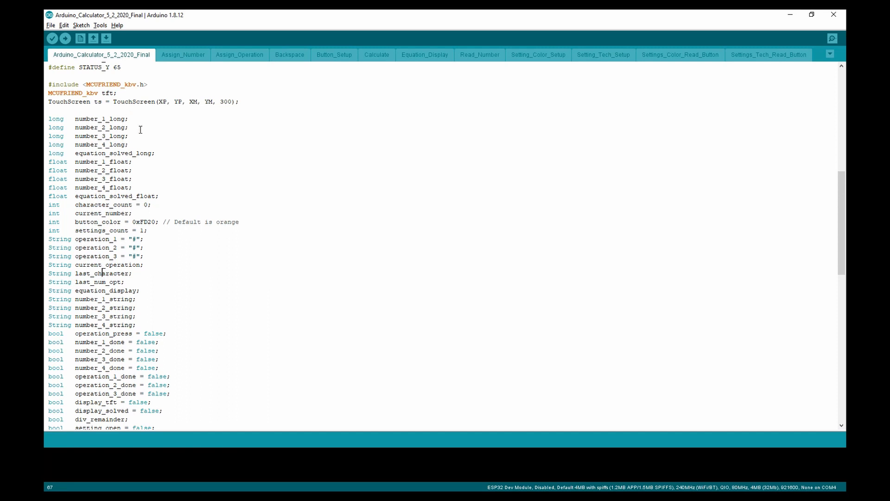
pyautogui.moveTo(48, 118); pyautogui.dragTo(128, 145)
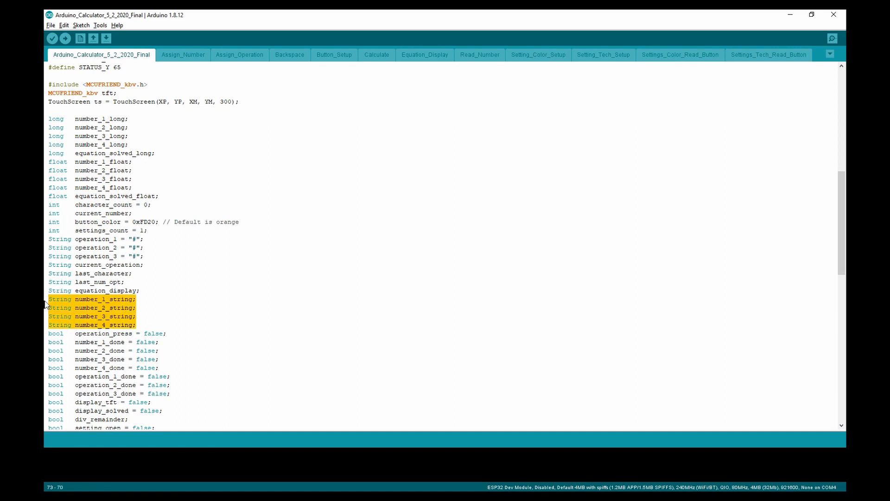
pyautogui.moveTo(163, 204)
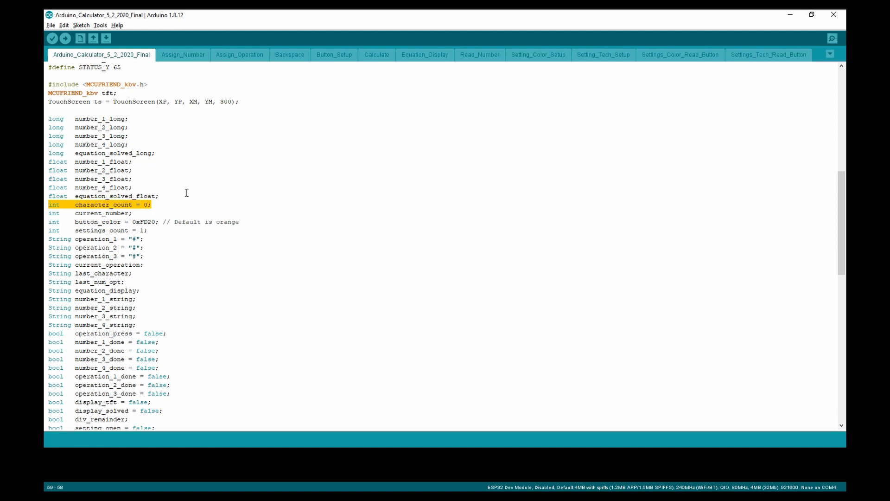
pyautogui.moveTo(146, 225)
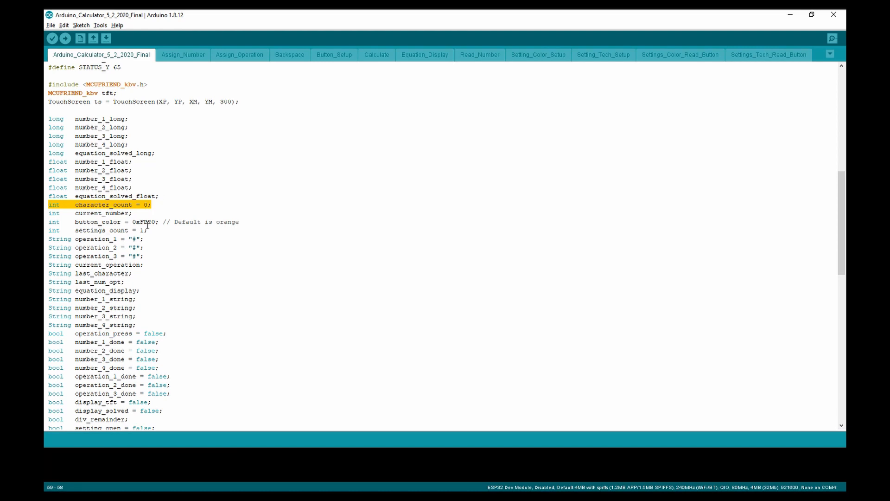
# Step: Review the character count and orange button_color declaration lines
pyautogui.click(102, 213)
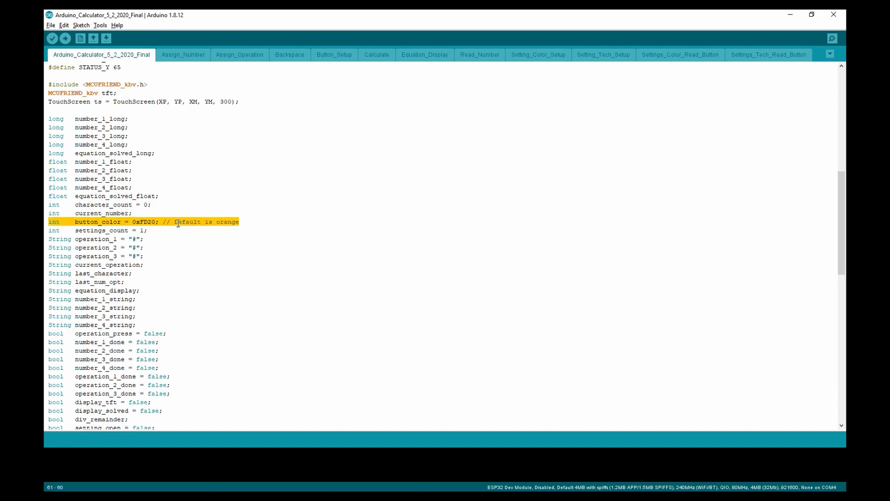
pyautogui.click(240, 222)
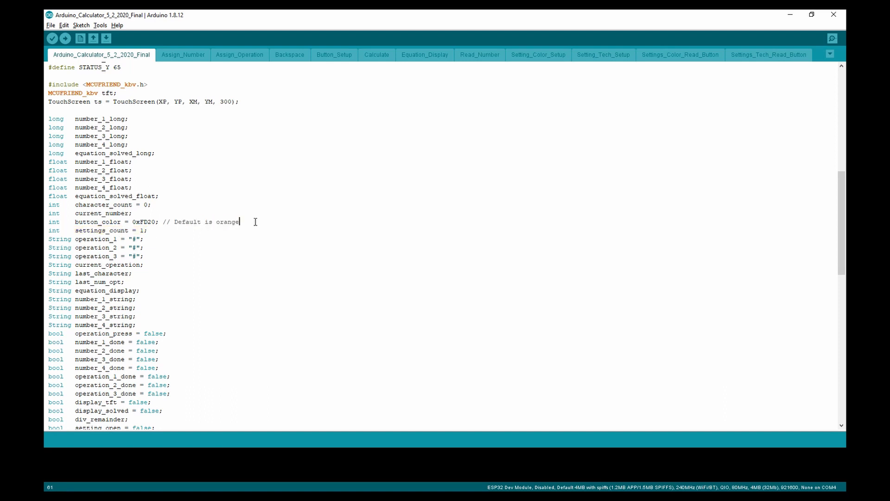
# Step: Scroll past the number_done and operation_done flags to bring void setup() into view
pyautogui.scroll(-3)
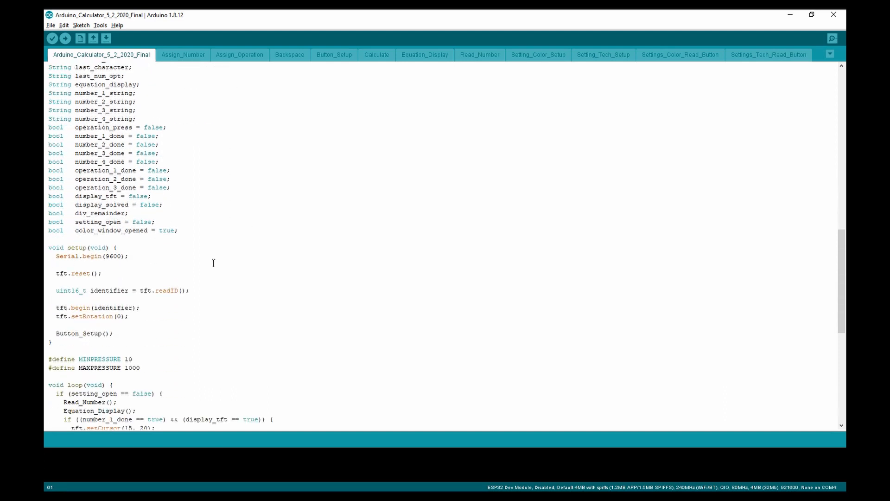
pyautogui.moveTo(177, 130)
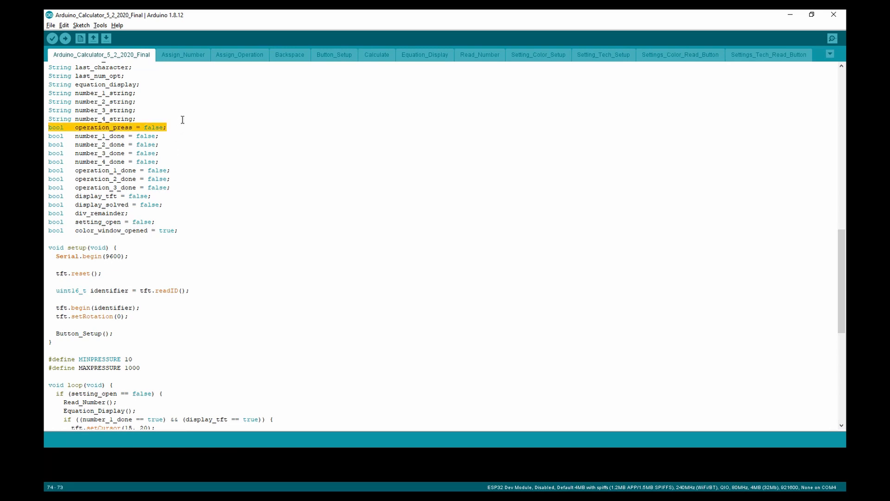
pyautogui.moveTo(156, 170)
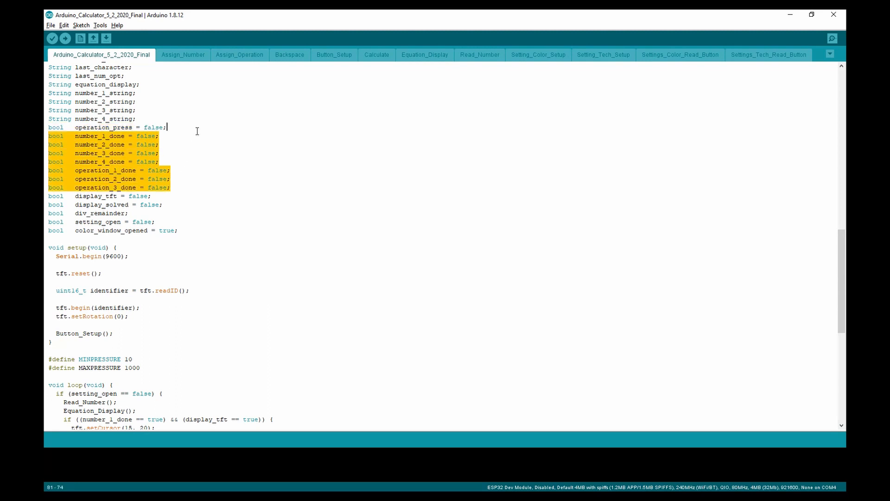
pyautogui.moveTo(185, 209)
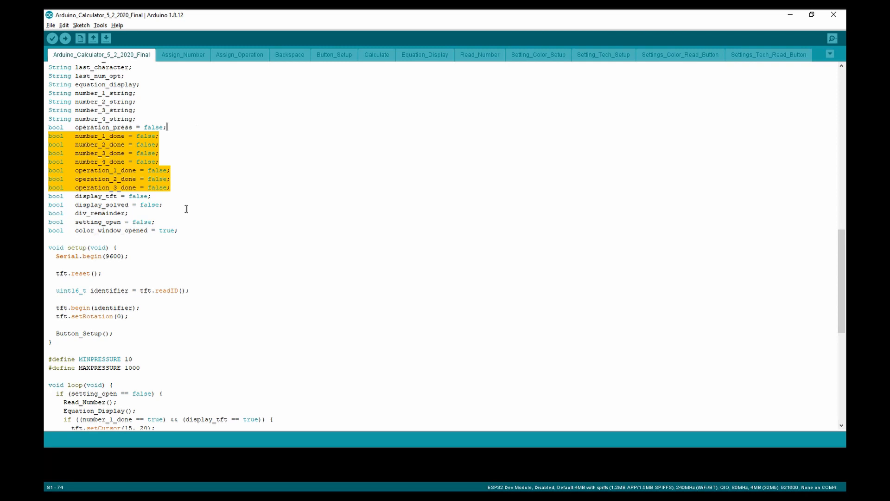
pyautogui.moveTo(176, 186)
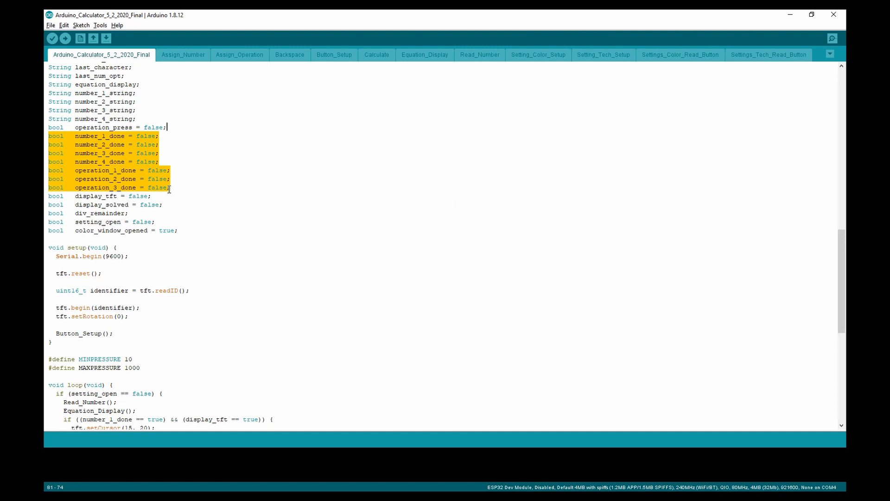
pyautogui.moveTo(167, 200)
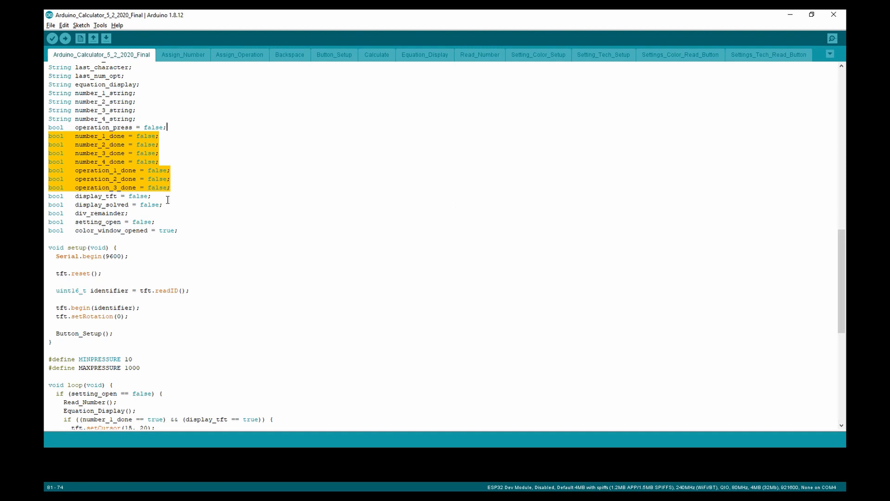
pyautogui.scroll(3)
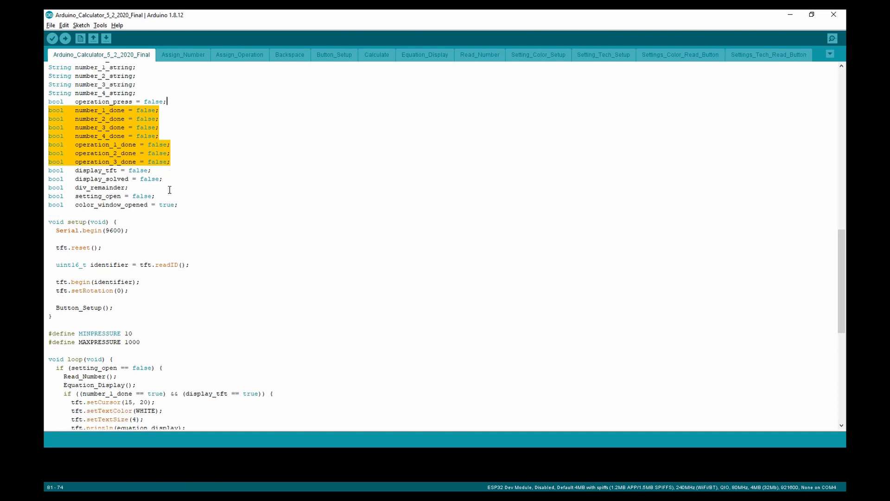
pyautogui.scroll(-3)
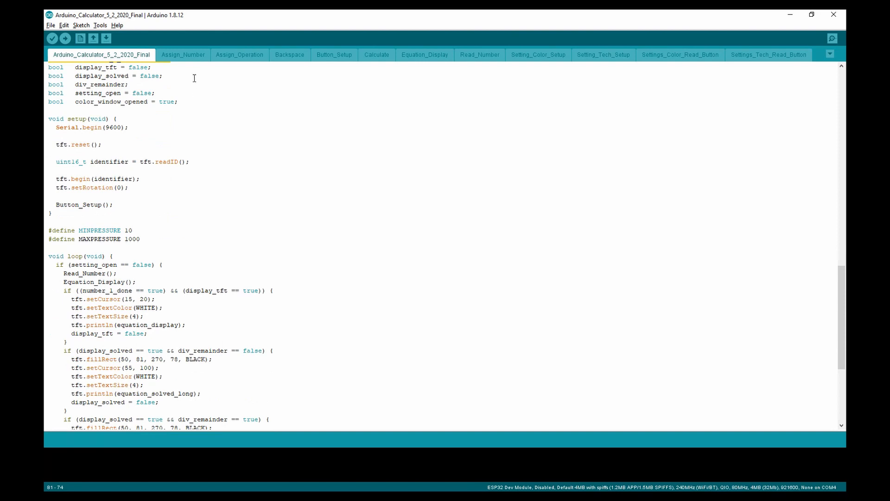
pyautogui.moveTo(48, 67); pyautogui.dragTo(178, 102)
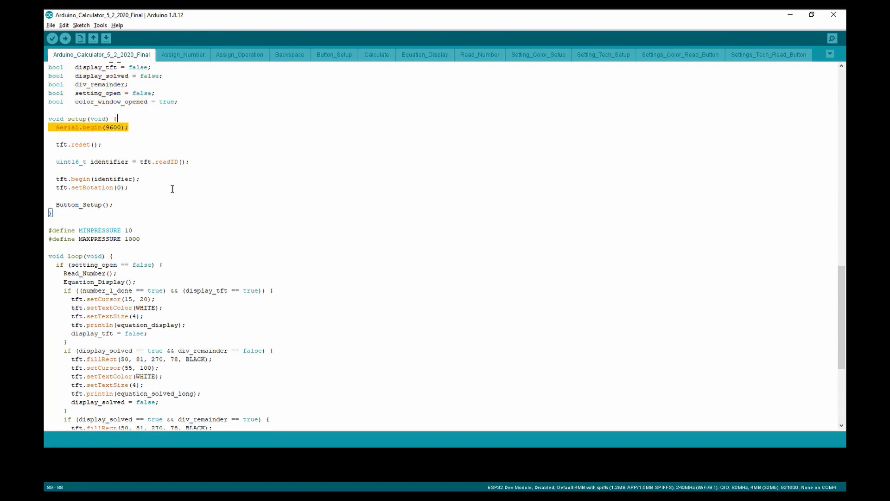
pyautogui.moveTo(150, 148)
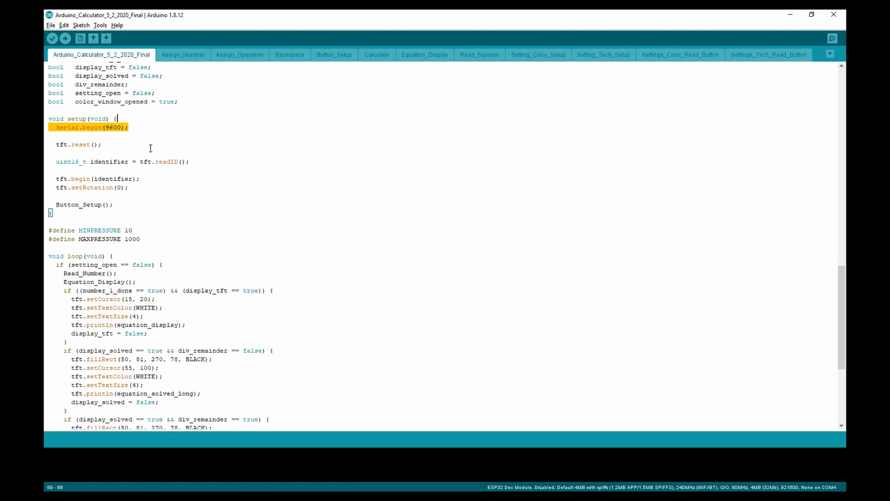
pyautogui.click(83, 205)
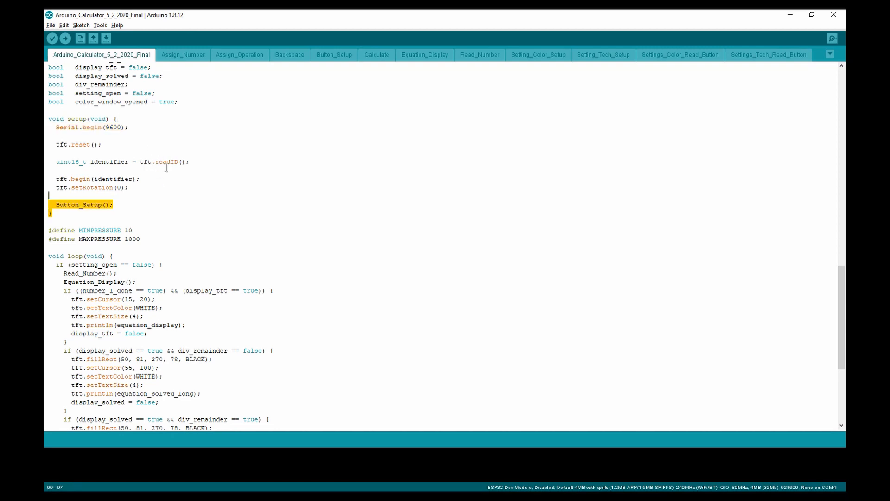
pyautogui.click(334, 55)
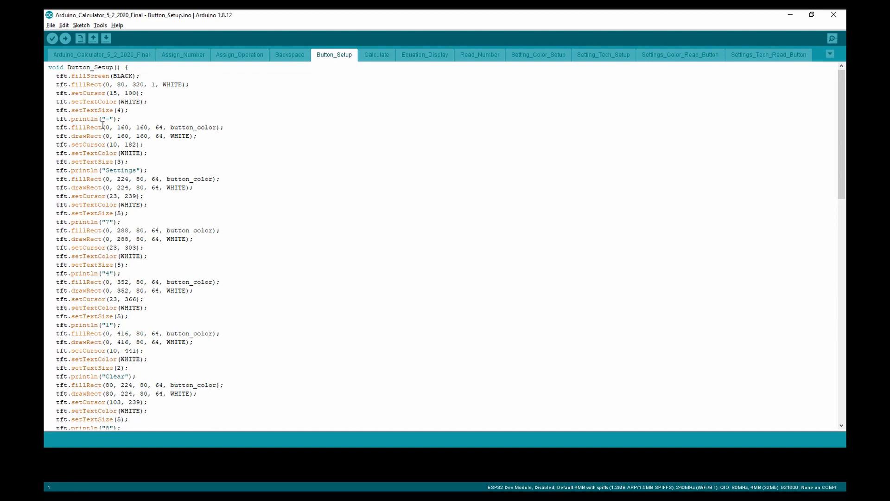
pyautogui.click(101, 55)
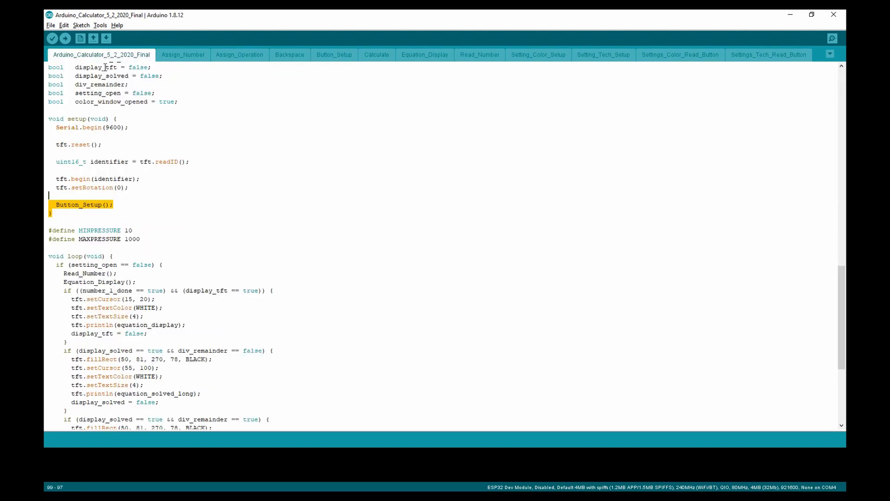
# Step: Scroll to void loop() and select its Read_Number() call
pyautogui.scroll(-3)
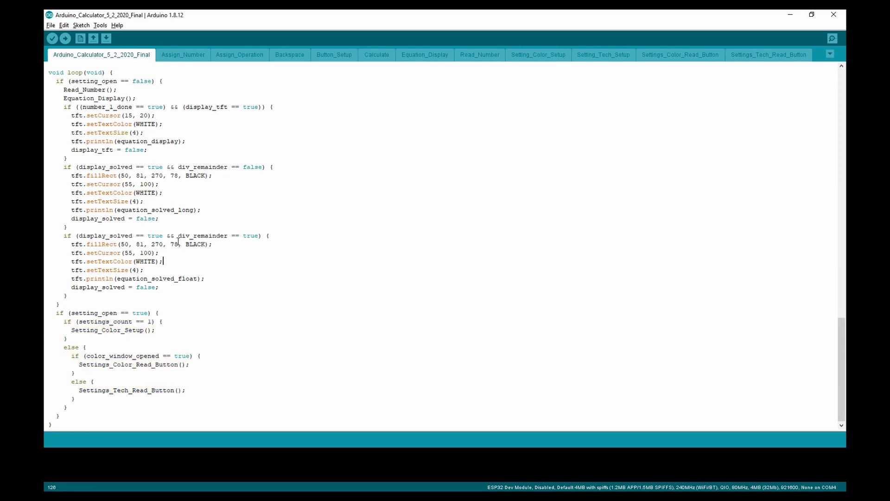
pyautogui.doubleClick(86, 90)
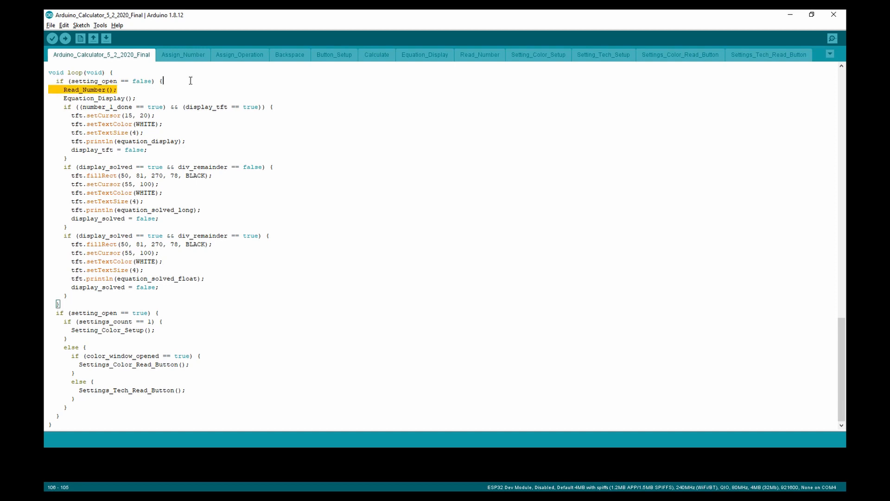